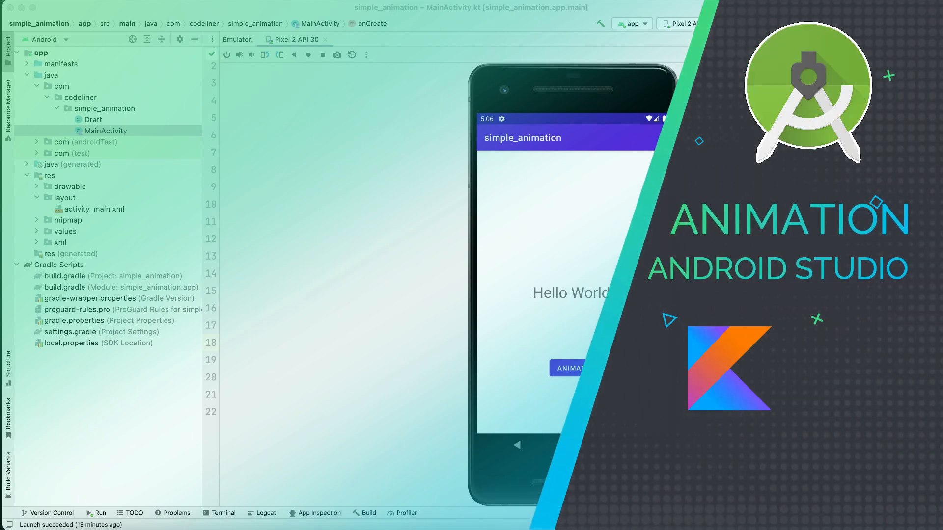
- Create a new Kotlin project named Animation from the Empty Activity template
left_click(566, 368)
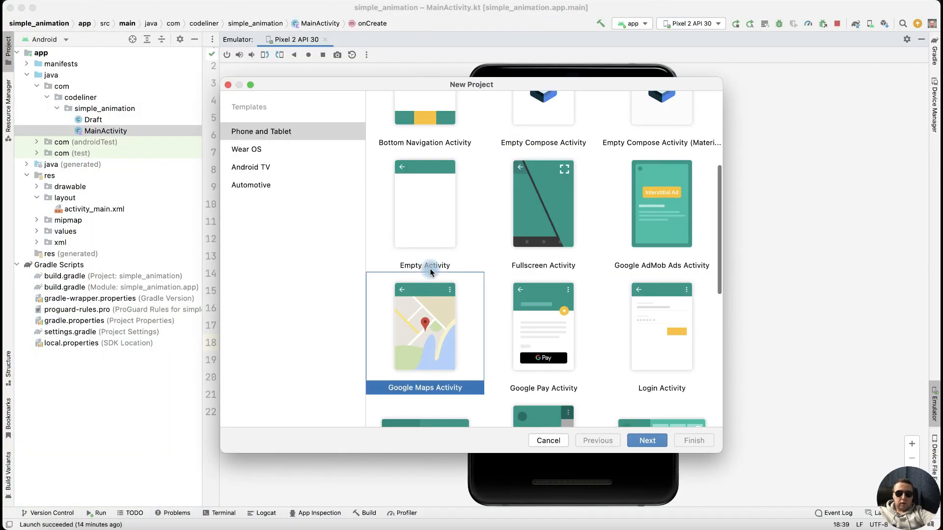
left_click(425, 211)
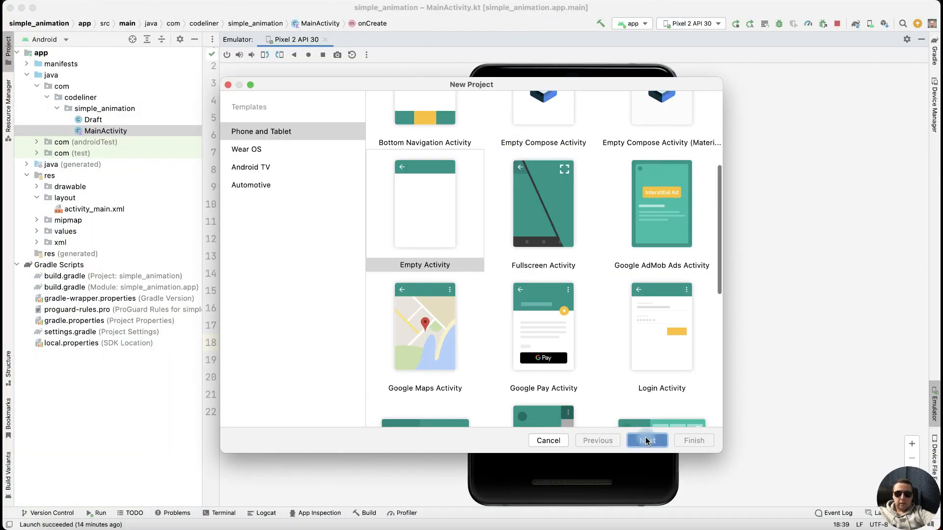
left_click(647, 440)
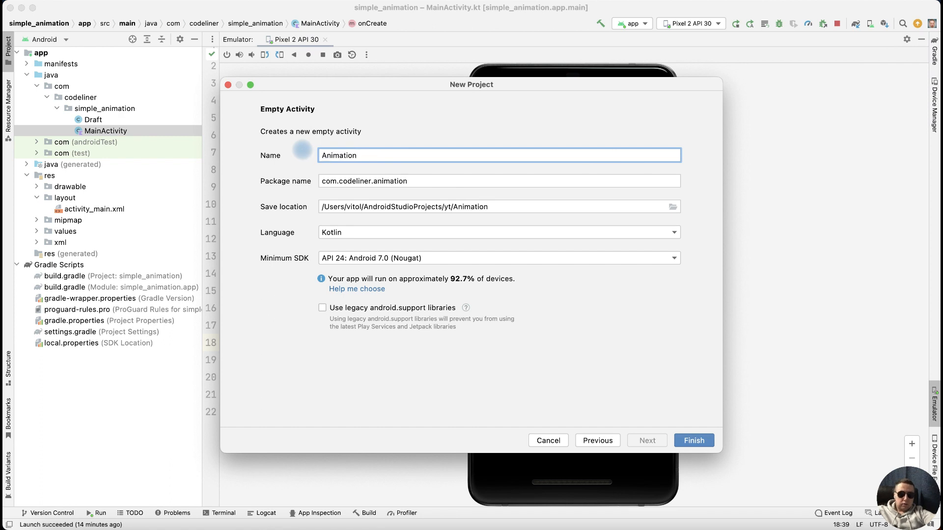
left_click(693, 440)
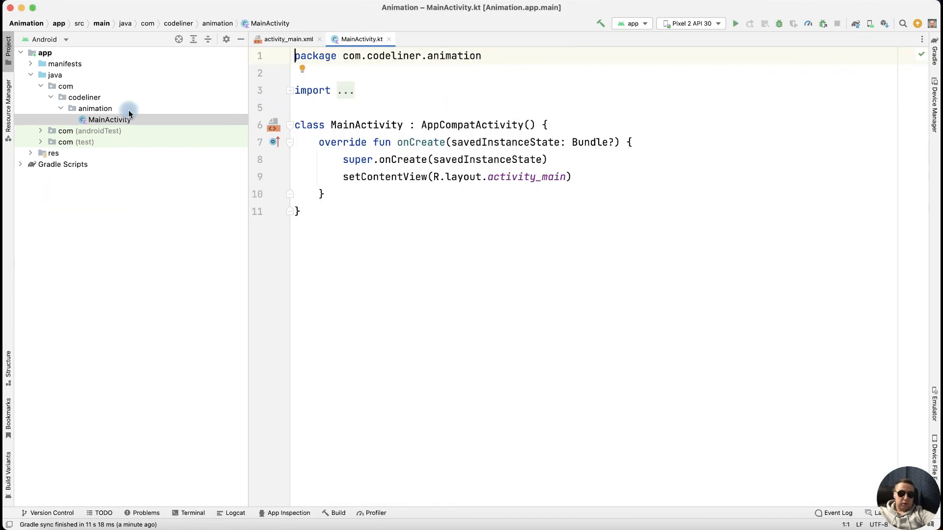
- In activity_main.xml, give the Hello World! TextView textSize 32sp
left_click(53, 154)
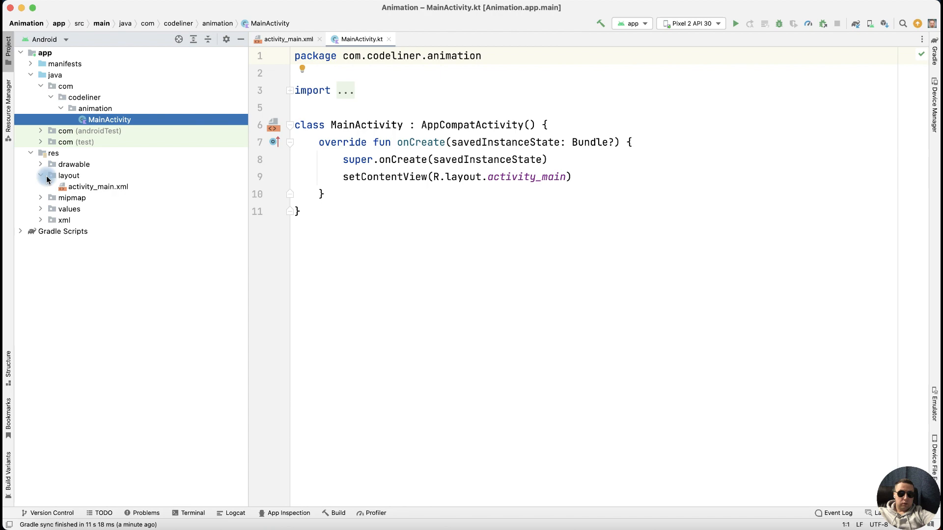
double_click(101, 187)
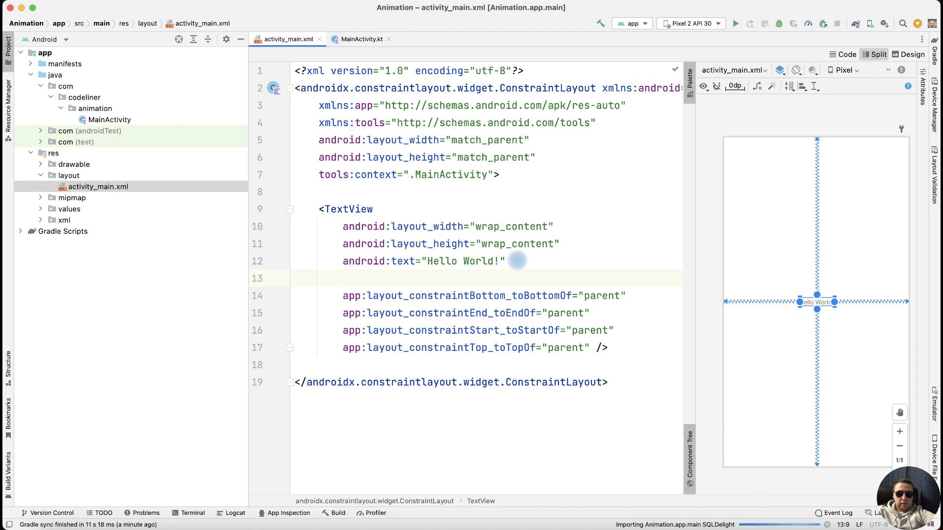
type("siz")
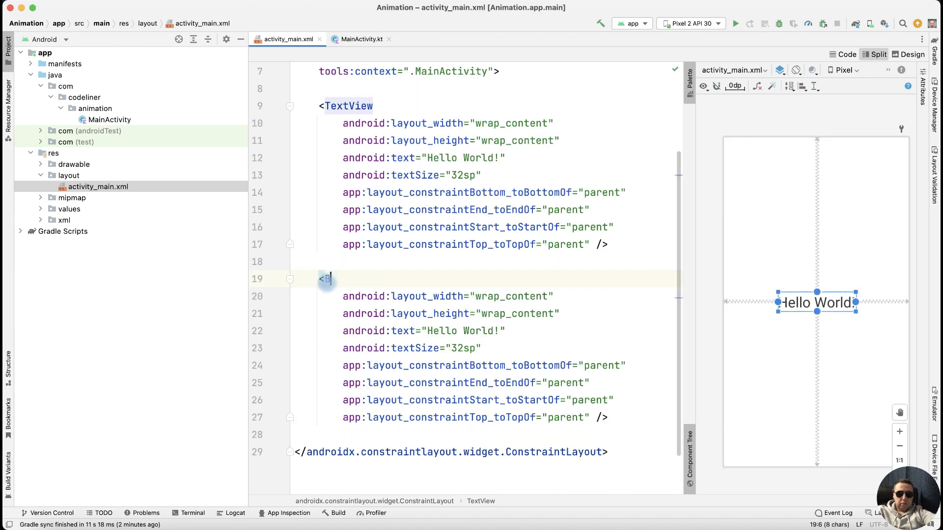
- Add an ANIMATE Button with id xml_button below the text, which gets id xml_text
type("Button")
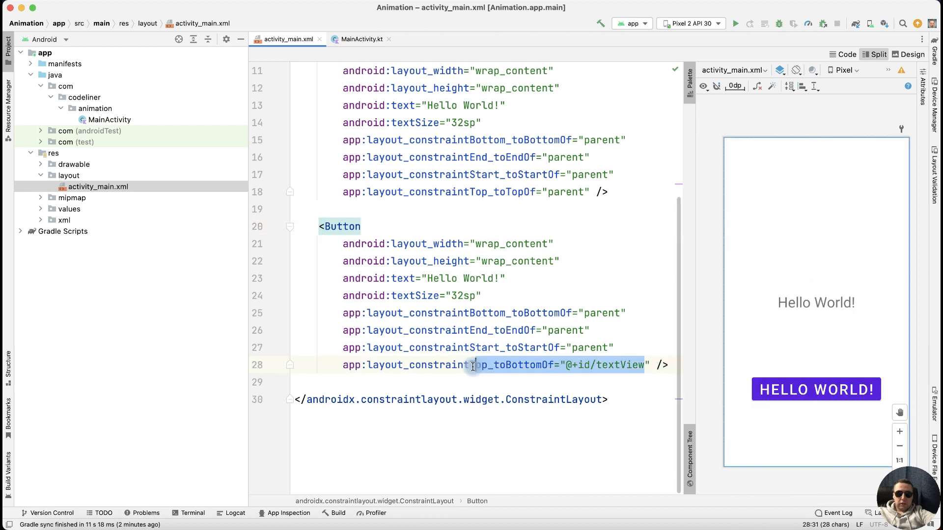
type("id:id=\"@+id/")
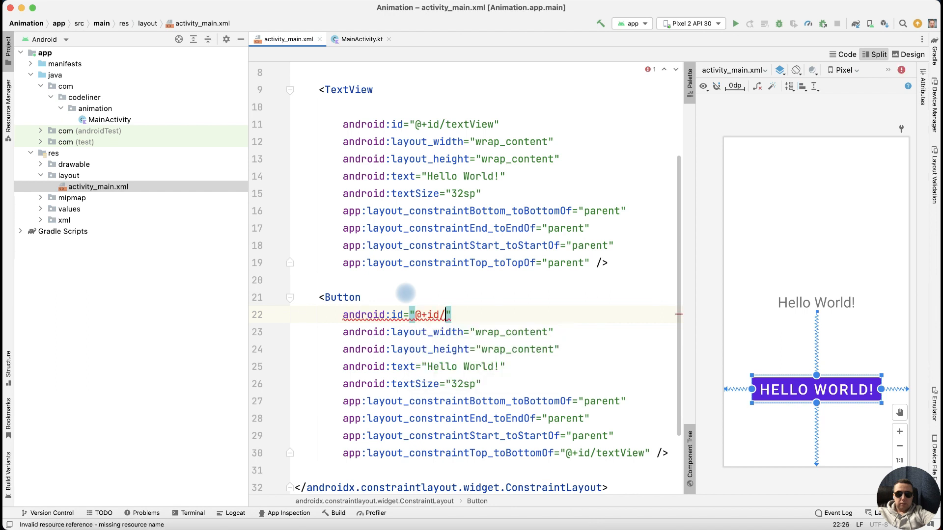
type("xml_button")
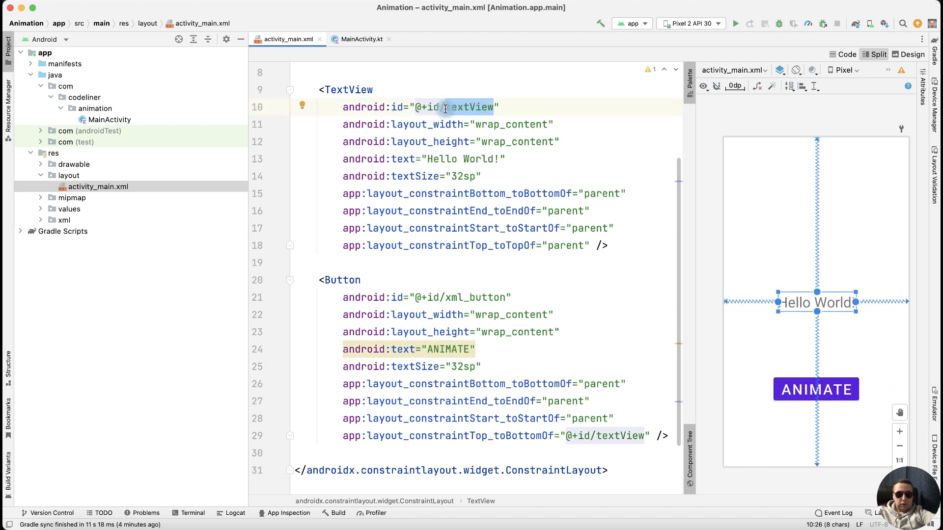
type("xml_")
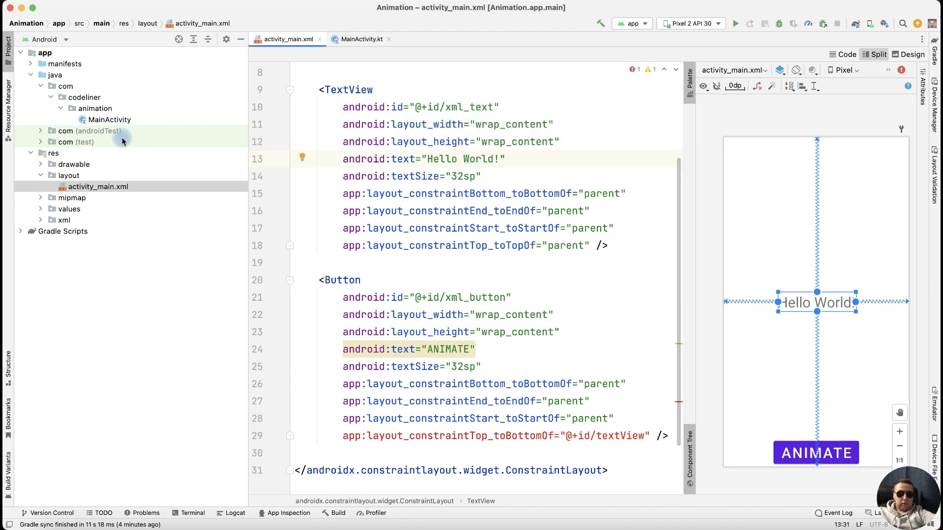
- In MainActivity, look up the xml_text TextView and xml_button Button with findViewById
left_click(359, 39)
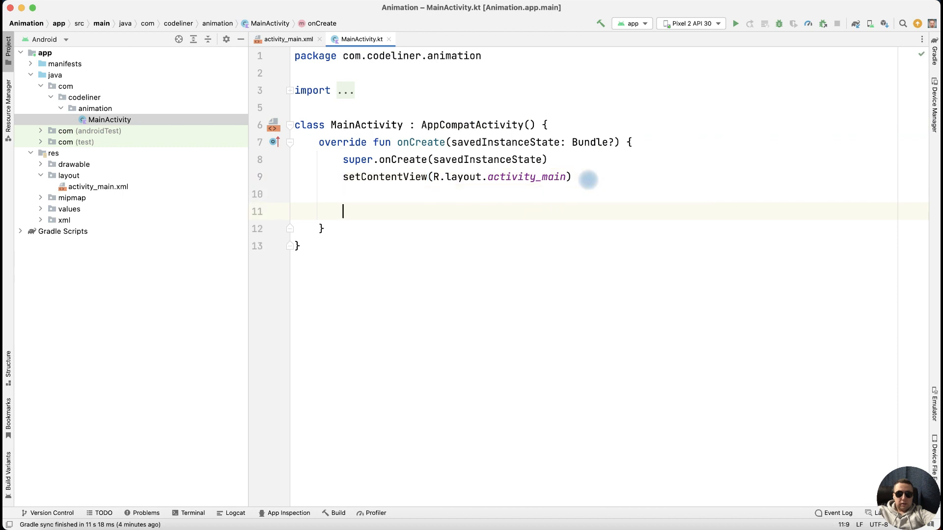
type("val text")
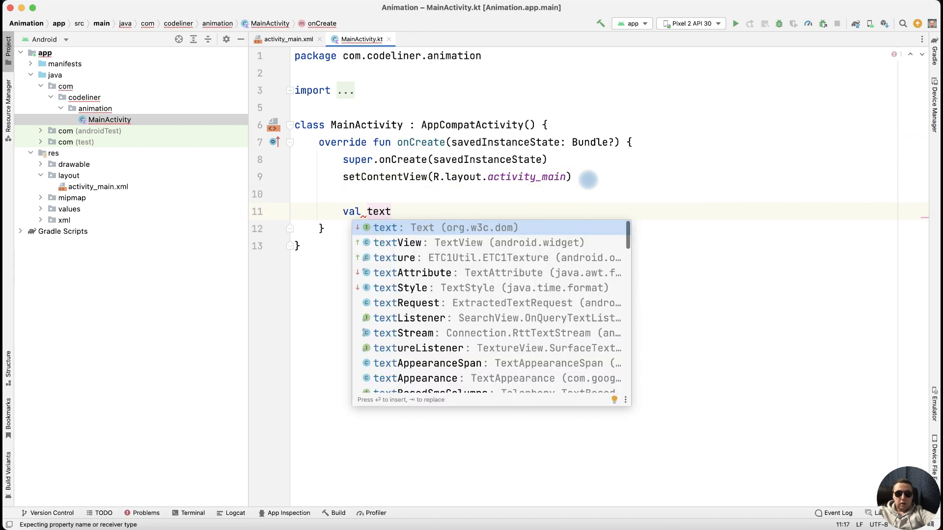
type("= findViewById<TextView>(R.id.xml_text")
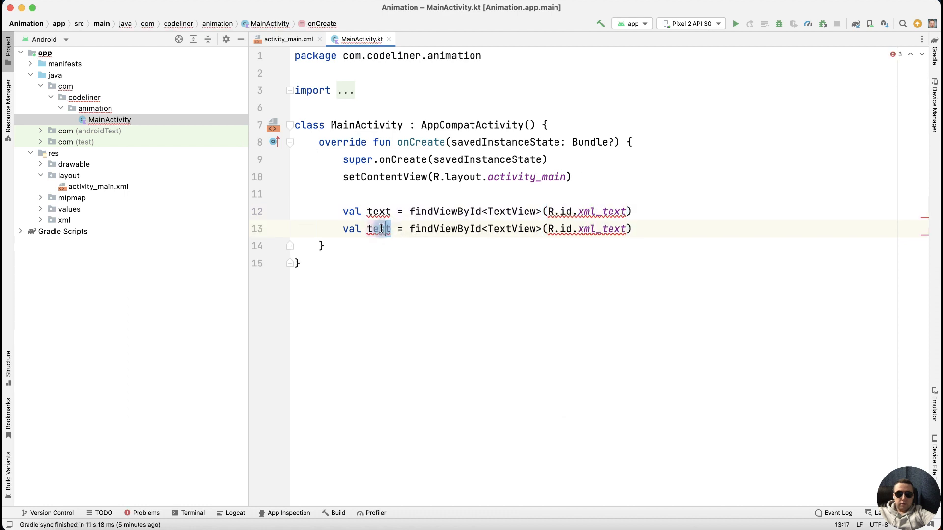
type("button")
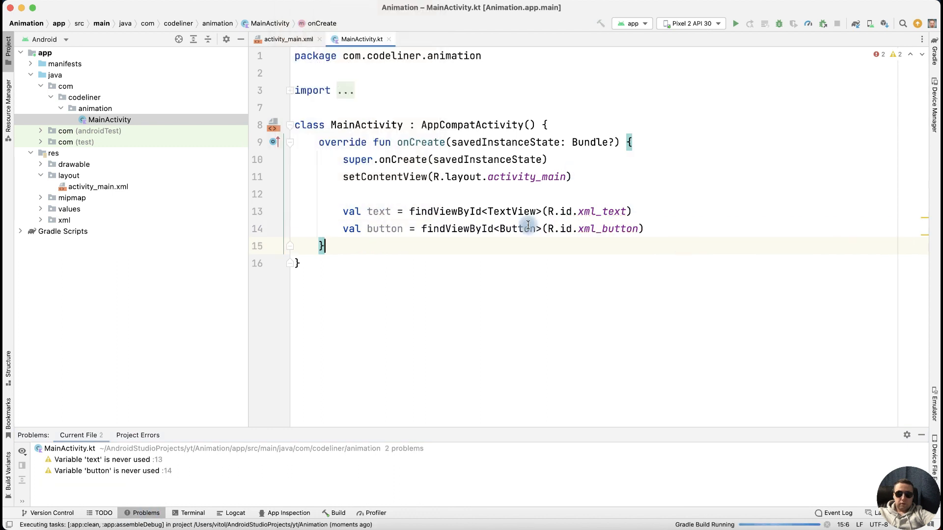
- Attach an empty setOnClickListener block to the button
key("Return")
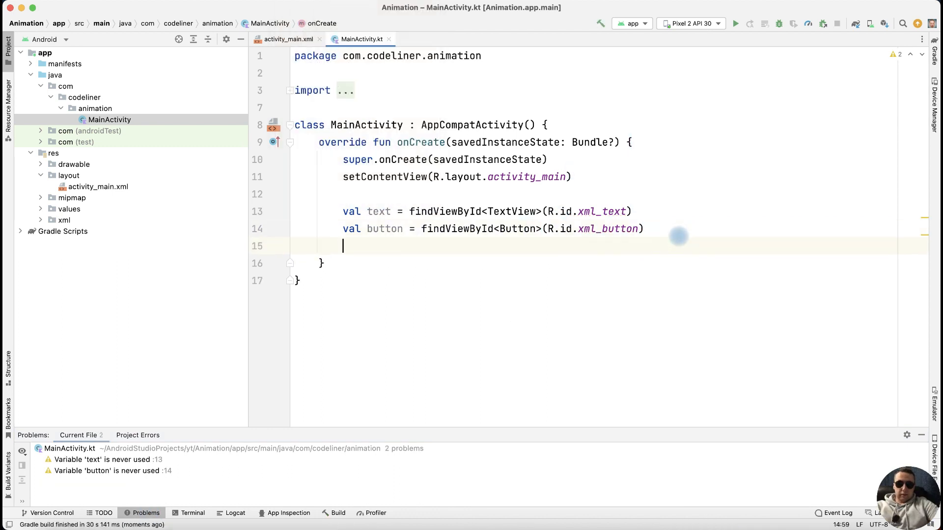
type("button.setOnClickListener {")
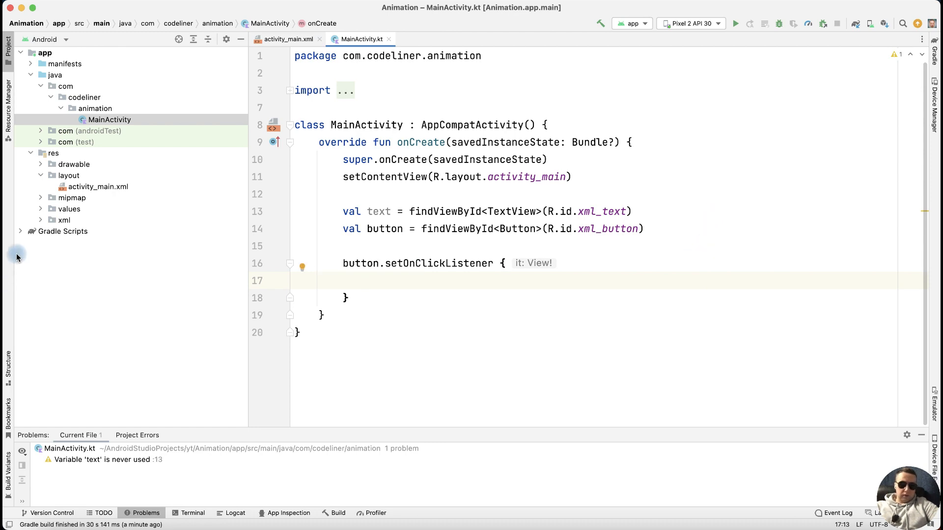
- Add implementation 'com.daimajia.androidanimations:library:2.4@aar' to the app build.gradle and sync
left_click(20, 231)
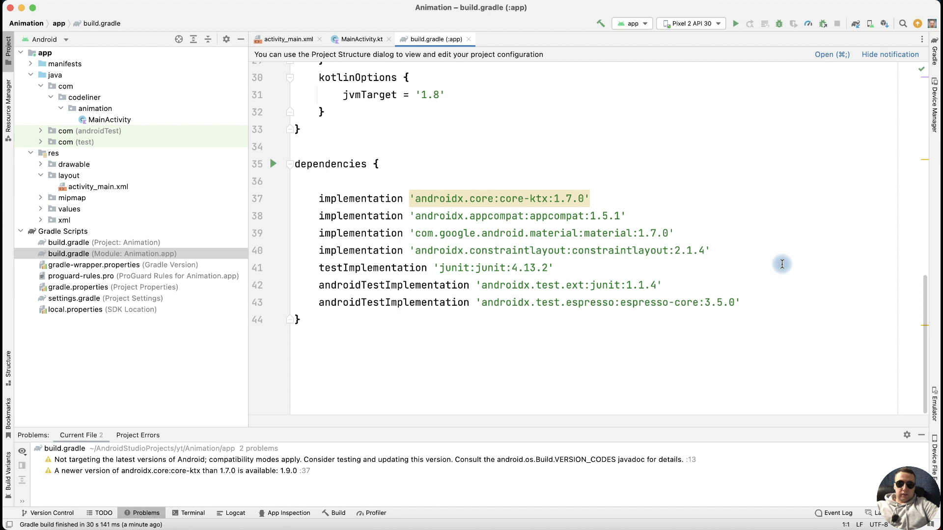
type("implementation 'com.daimajia.androidanimations:library:2.4@aar'")
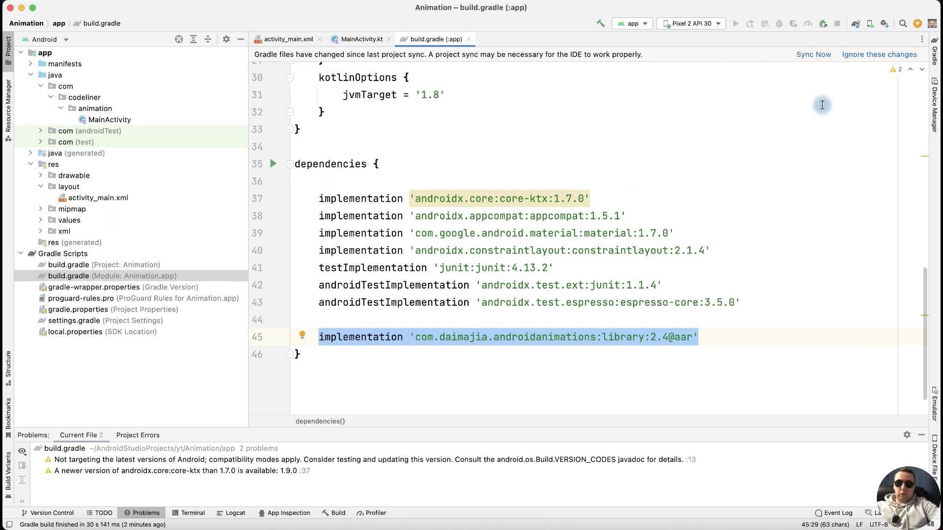
left_click(813, 54)
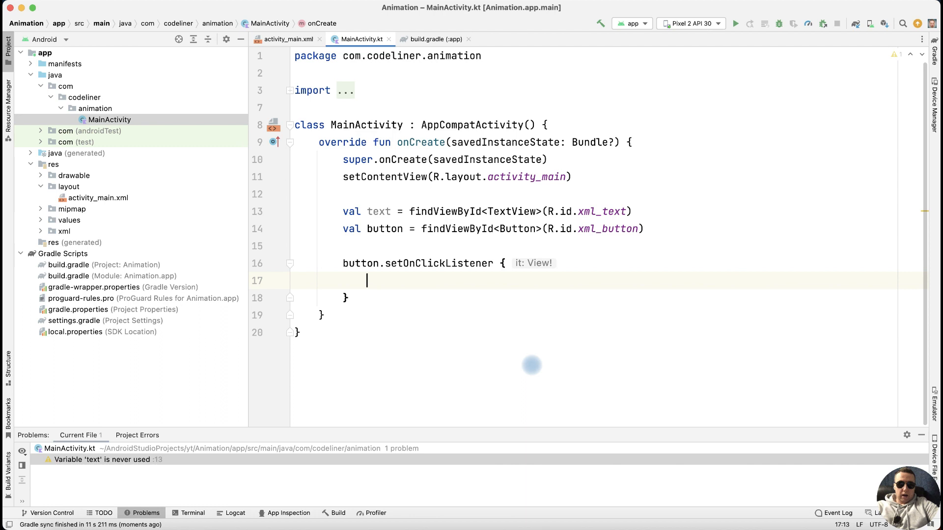
- Inside the click listener, call YoYo.with(Techniques.Wave).playOn(text)
type("Yo")
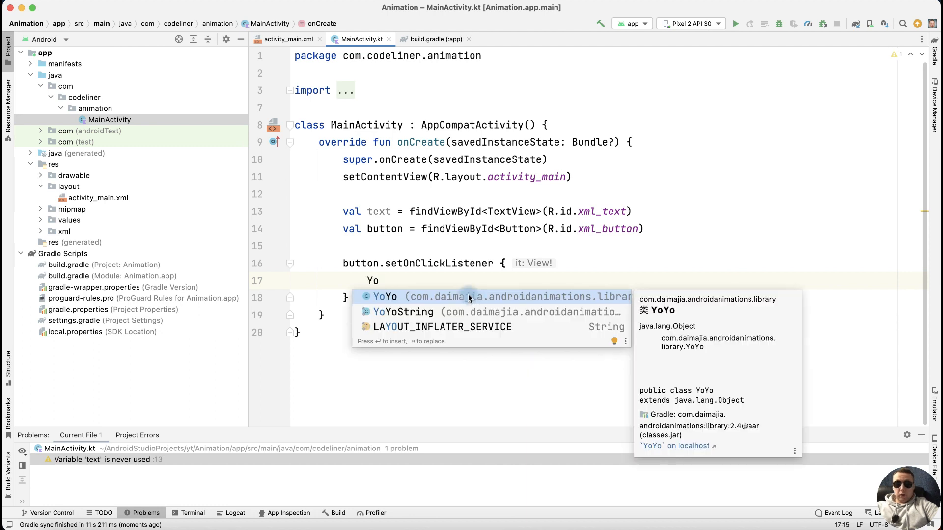
mouse_move(513, 301)
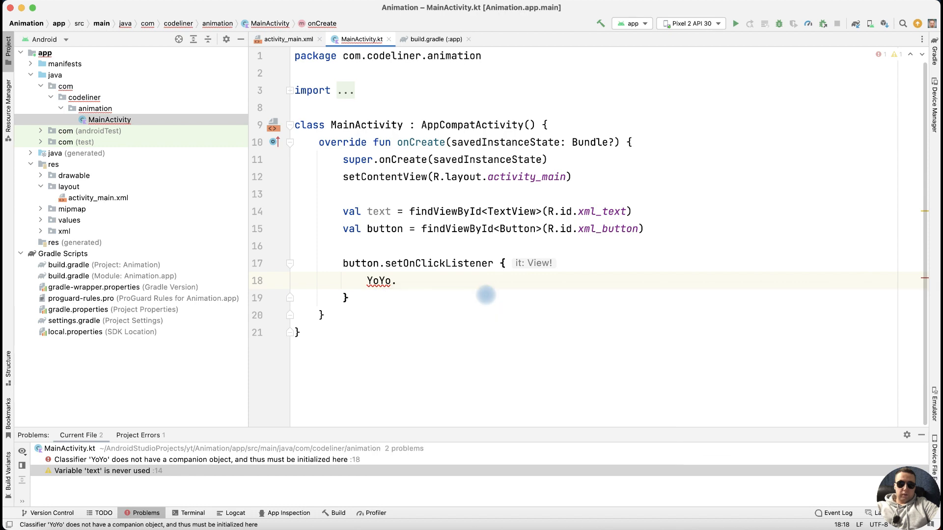
type(".with(Techniques.Wave")
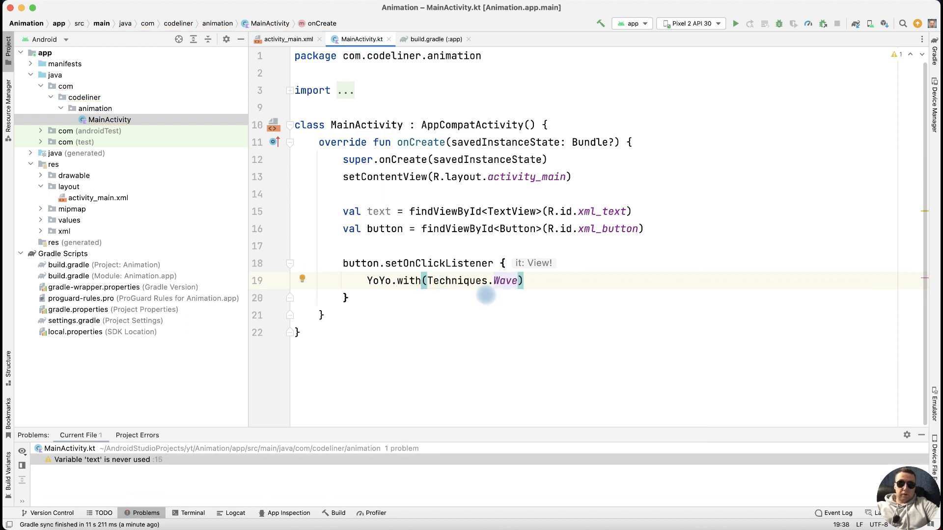
key("enter")
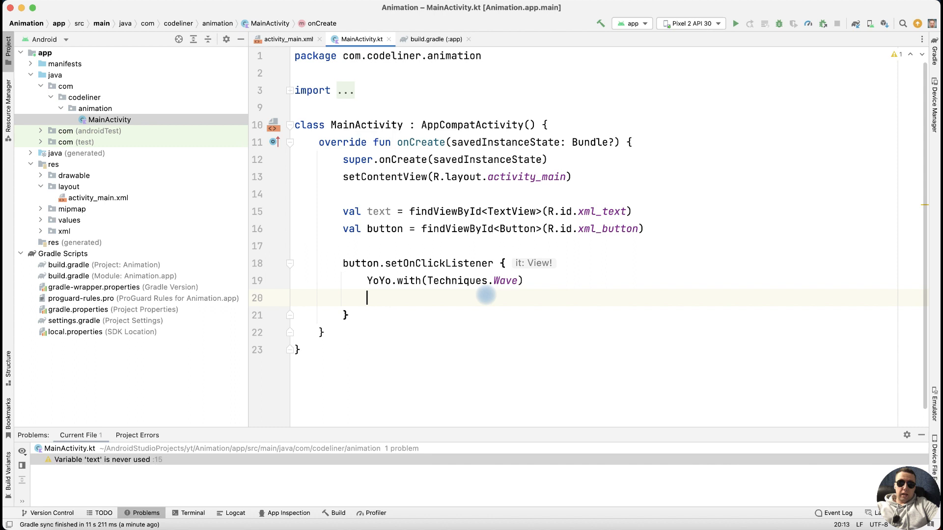
type(".")
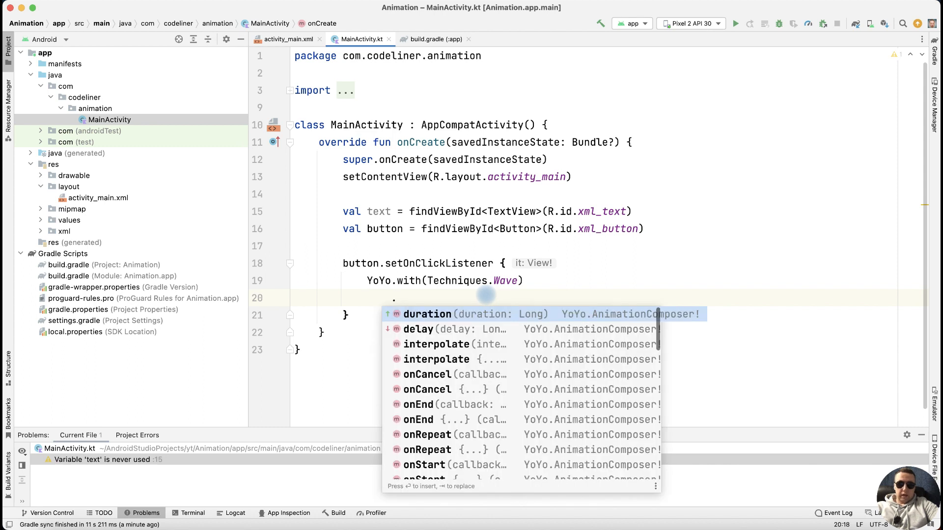
type("playOn(")
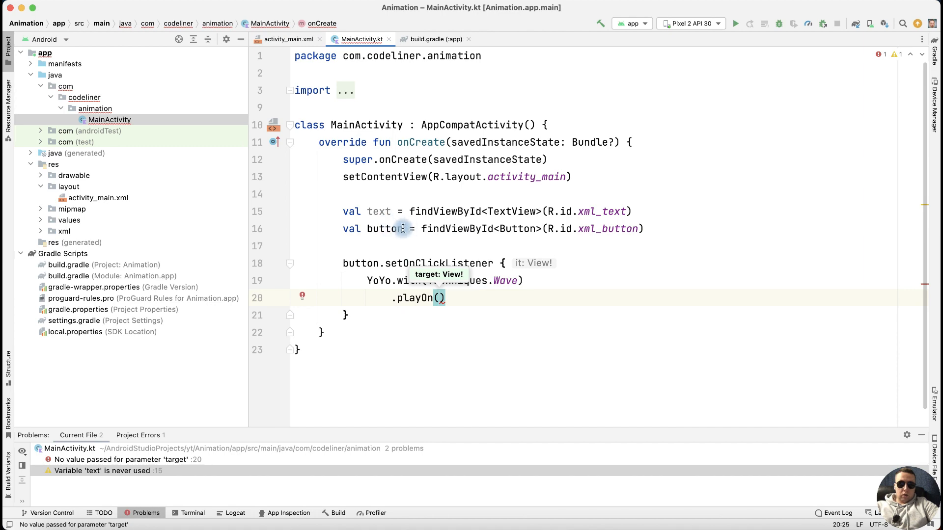
type("text")
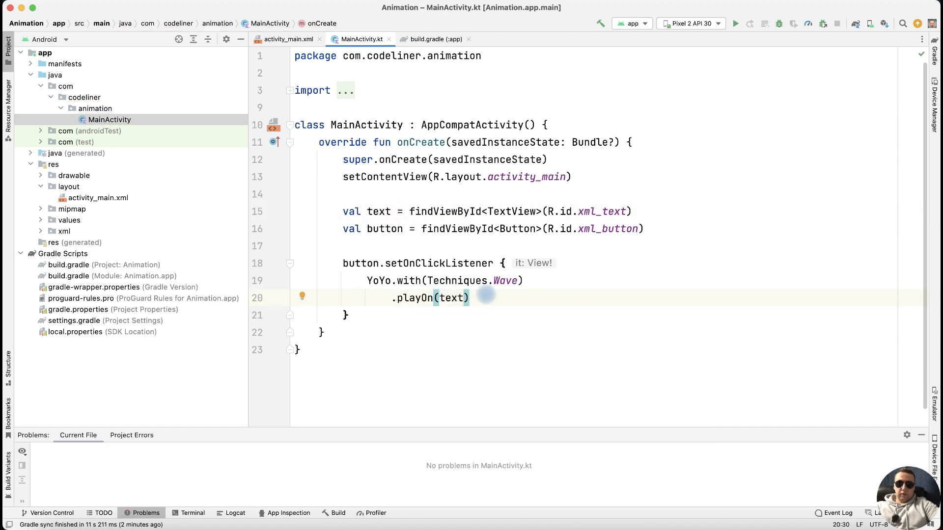
- Run the app in the emulator and tap ANIMATE several times to wave the Hello World! text
left_click(734, 23)
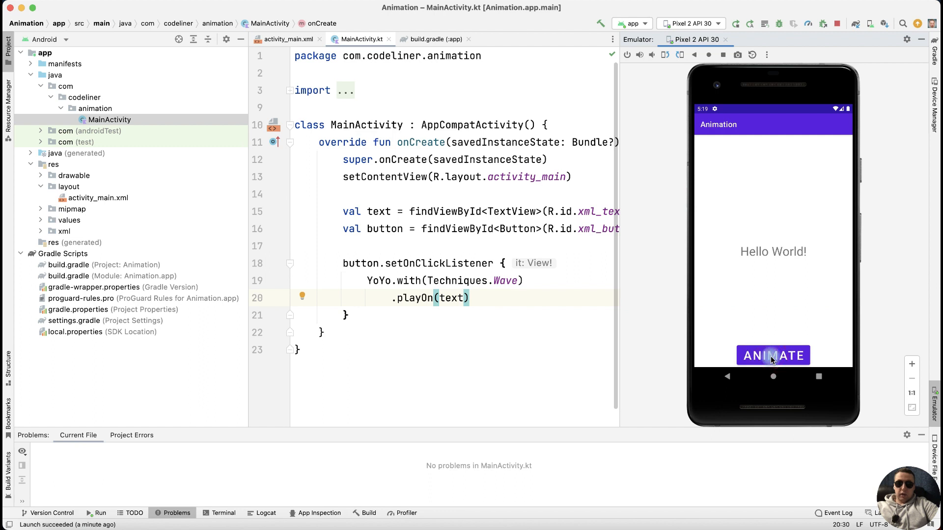
left_click(773, 355)
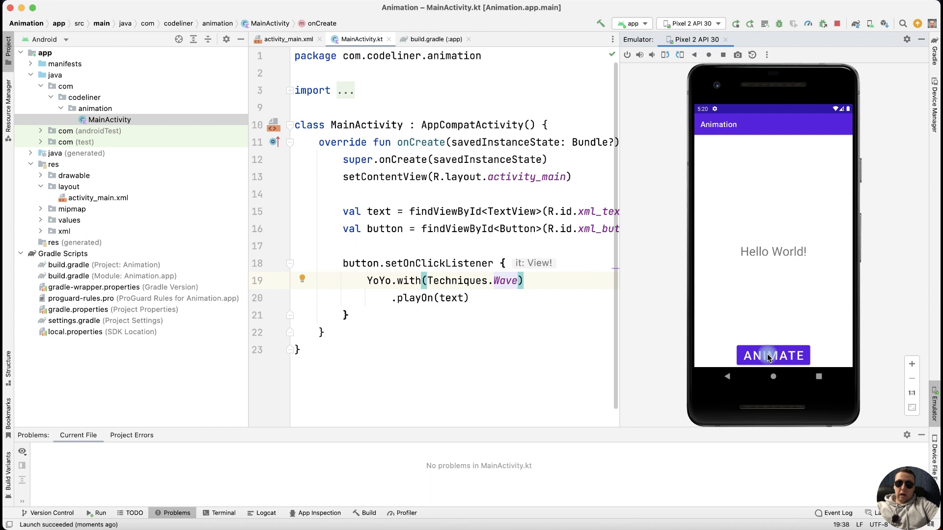
left_click(773, 356)
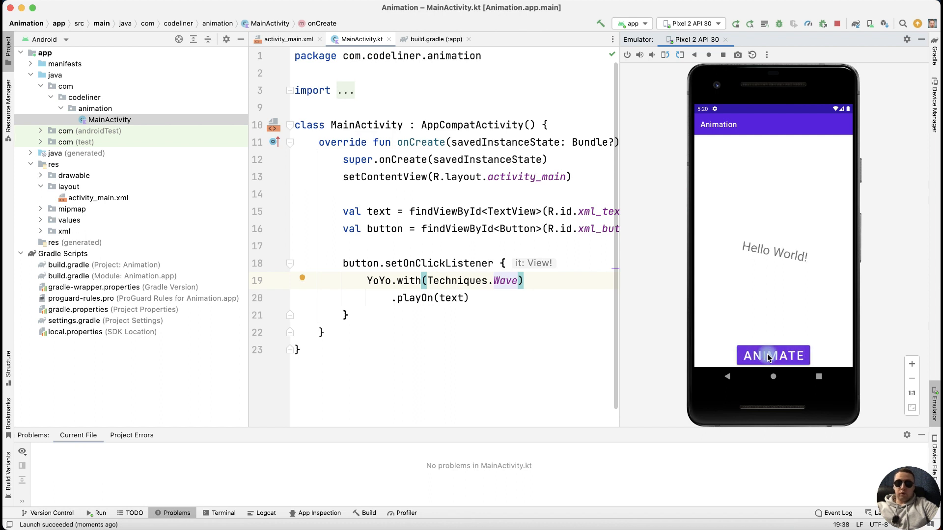
left_click(773, 355)
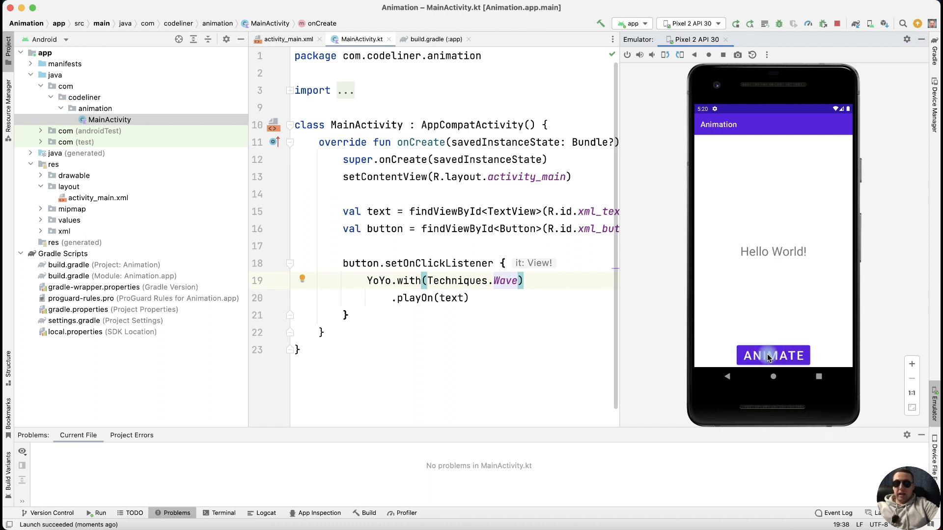